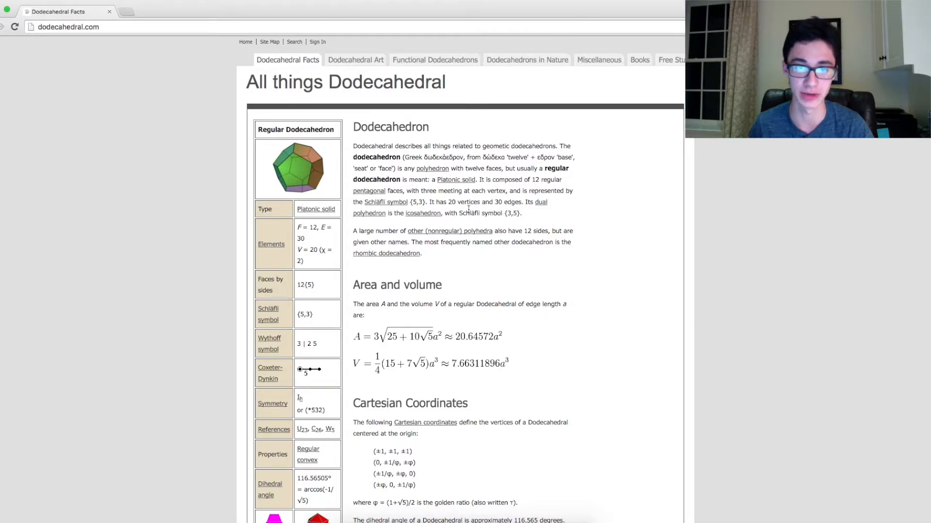
Scroll down through the dodecahedron facts on dodecahedral.com
{"action": "scroll", "scroll_direction": "down", "scroll_amount": 3}
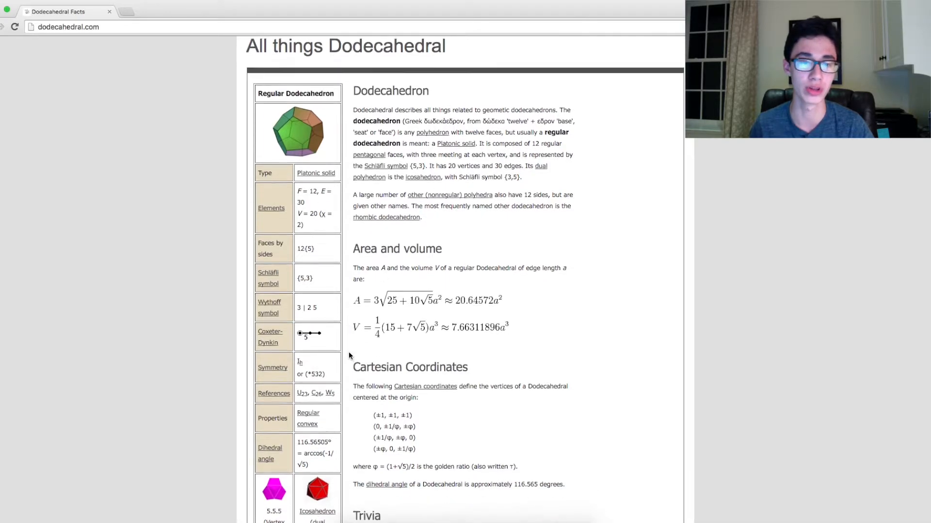
{"action": "scroll", "scroll_direction": "down", "scroll_amount": 3}
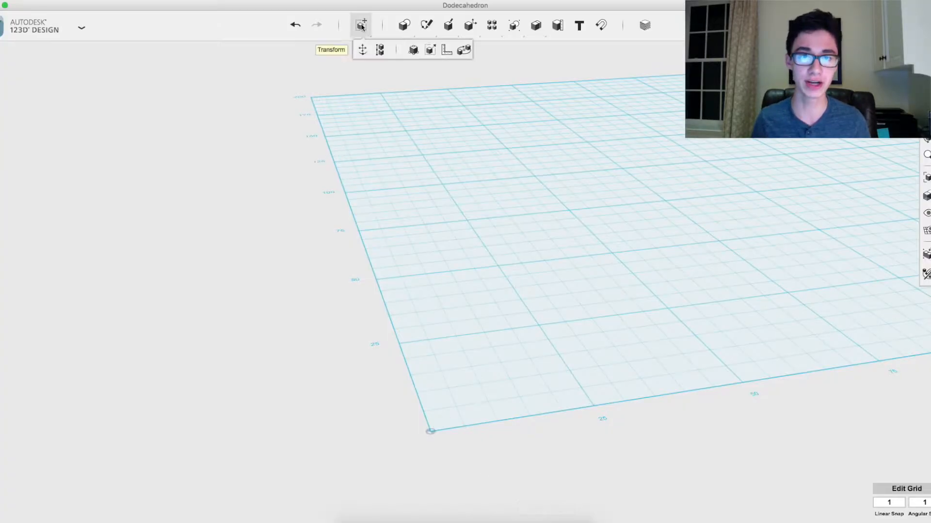
Place a Polygon primitive with radius 10 and 5 sides, height set to 5
{"action": "left_click", "coordinate": [403, 25]}
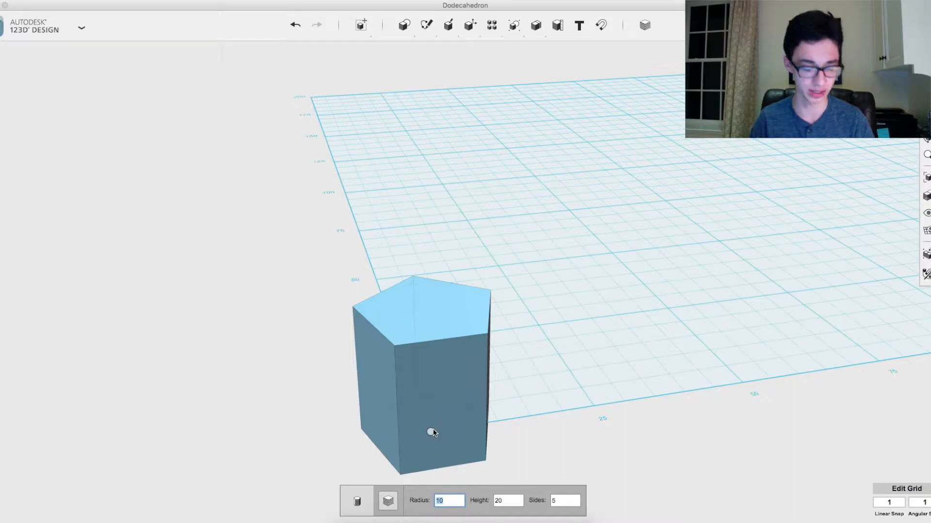
{"action": "left_click", "coordinate": [507, 500]}
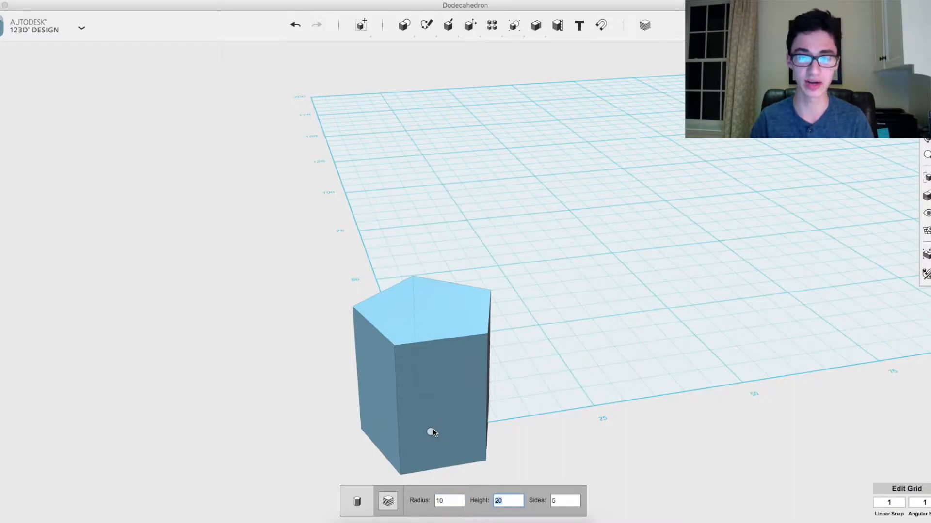
{"action": "type", "text": "5"}
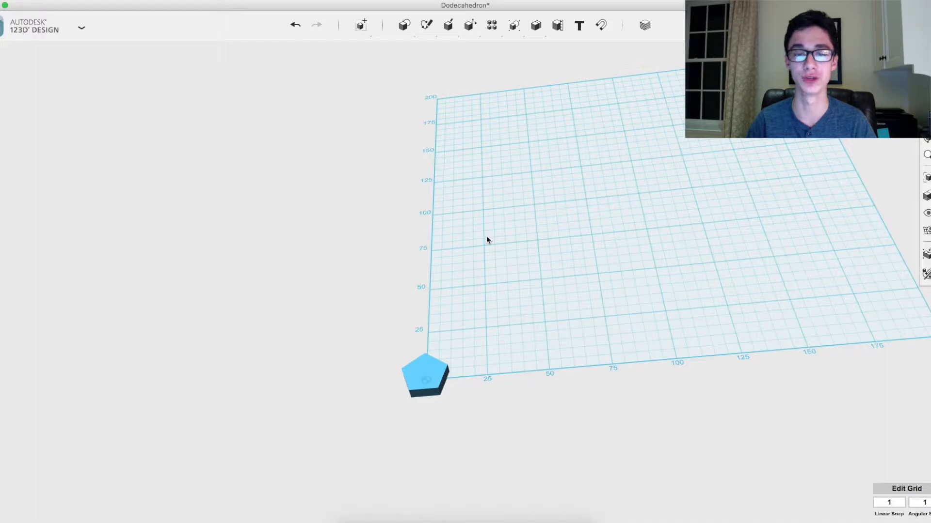
Copy the pentagon into twelve tiles and arrange two six-pentagon flower nets
{"action": "left_click", "coordinate": [425, 377]}
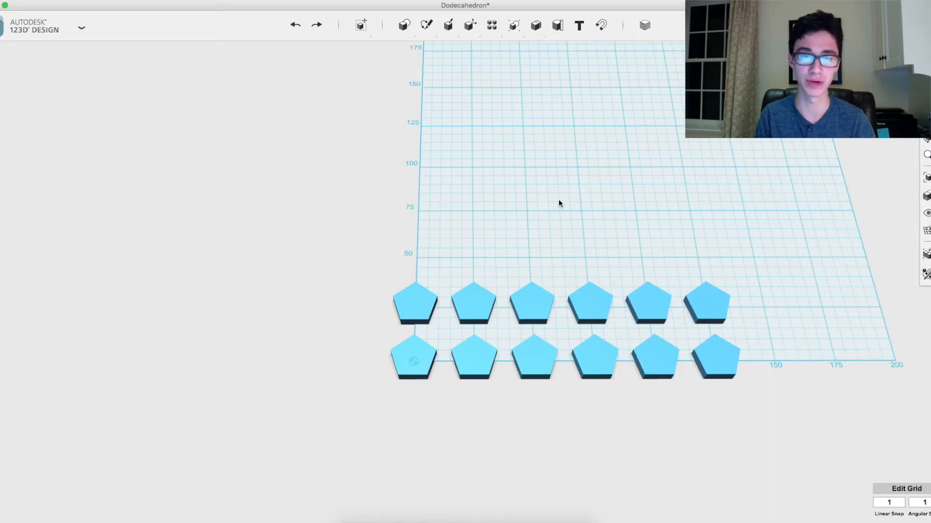
{"action": "mouse_move", "coordinate": [584, 83]}
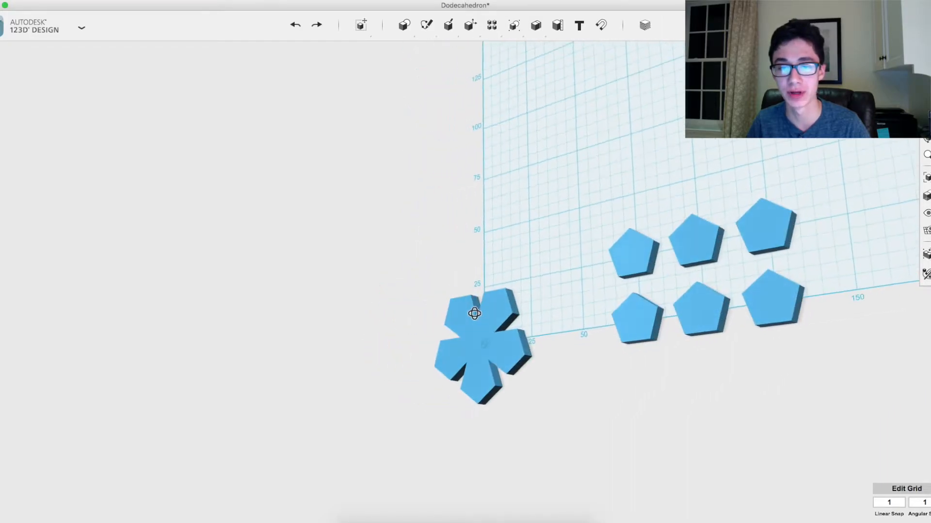
{"action": "scroll", "scroll_direction": "down", "scroll_amount": 3}
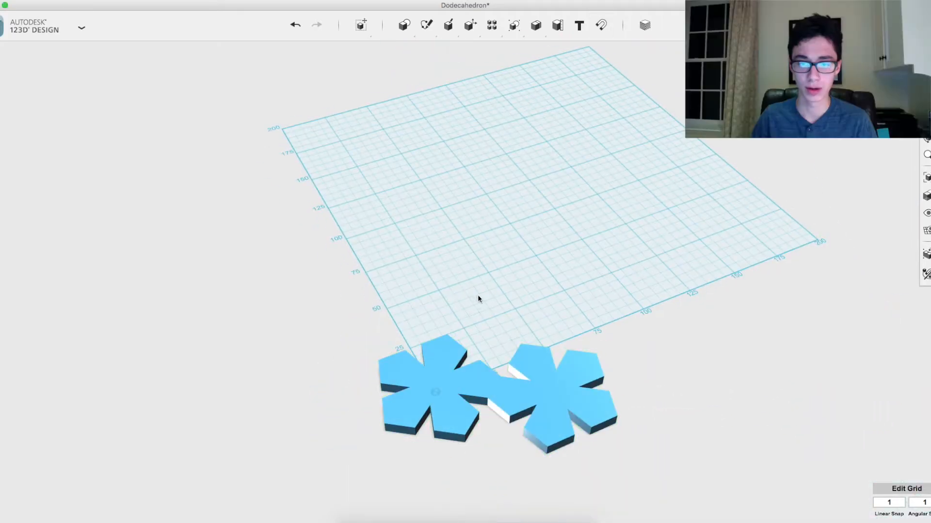
{"action": "mouse_move", "coordinate": [500, 297]}
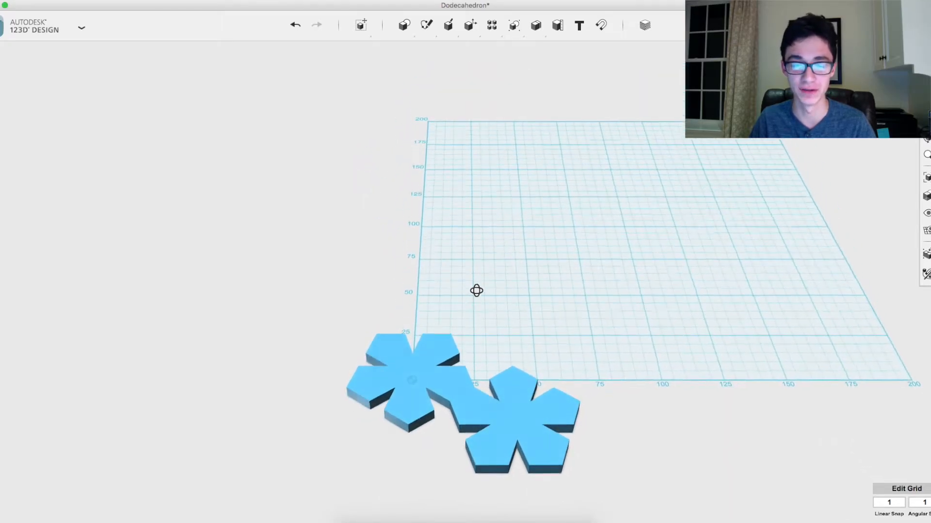
Select all twelve pentagons and apply Grouping > Ungroup All
{"action": "left_click", "coordinate": [487, 414]}
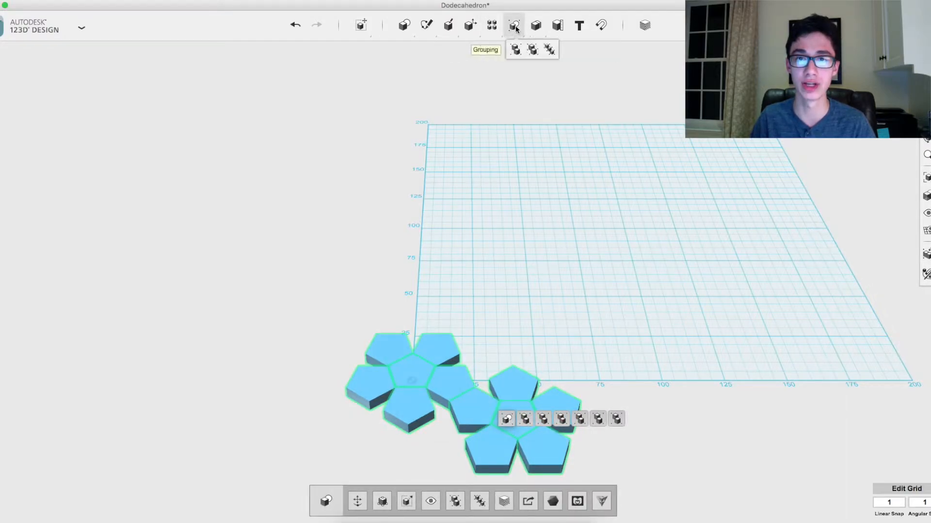
{"action": "mouse_move", "coordinate": [548, 50]}
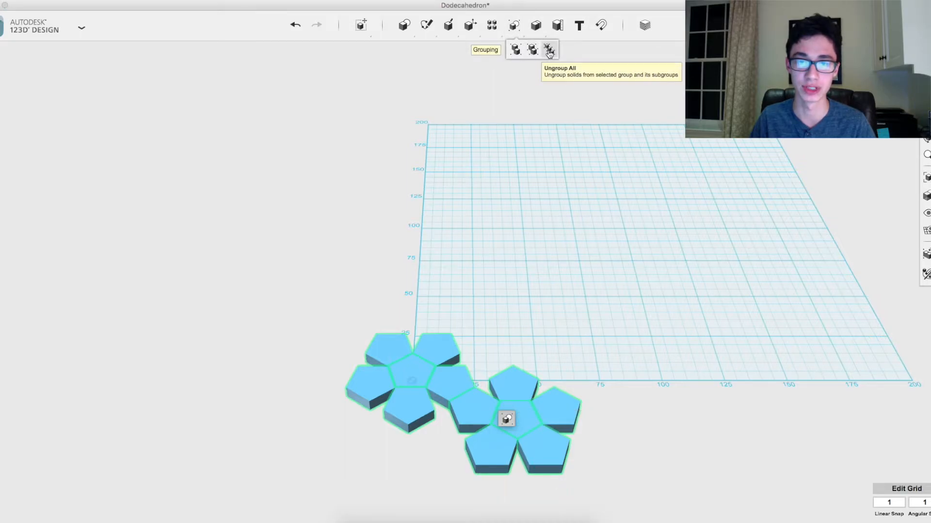
{"action": "left_click", "coordinate": [547, 50]}
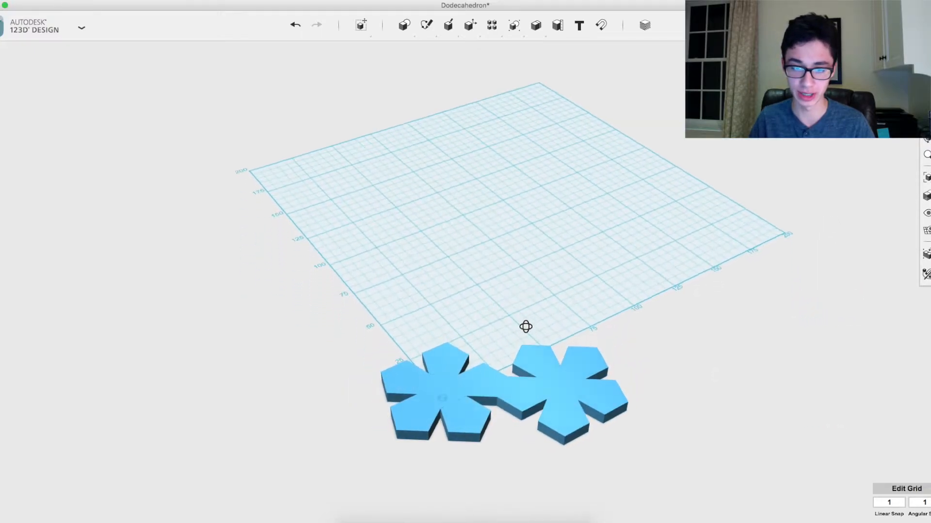
Rotate one outer pentagon of the left net upward, pivoting on its shared edge
{"action": "left_click_drag", "start_coordinate": [525, 326], "coordinate": [465, 322]}
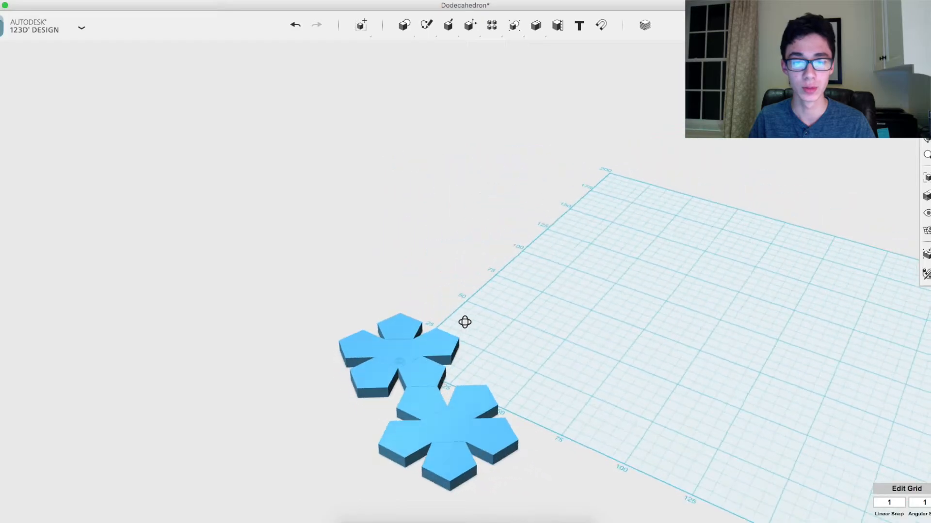
{"action": "left_click", "coordinate": [439, 347]}
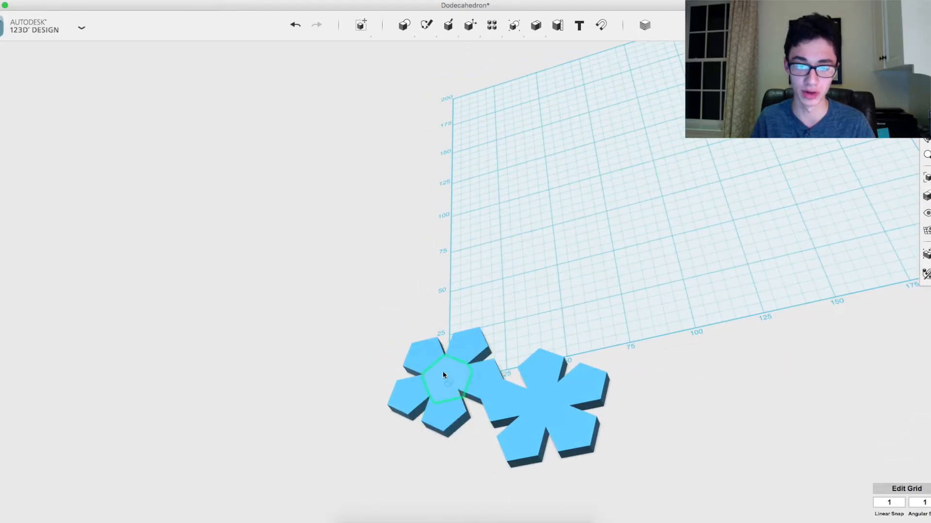
{"action": "left_click", "coordinate": [445, 380]}
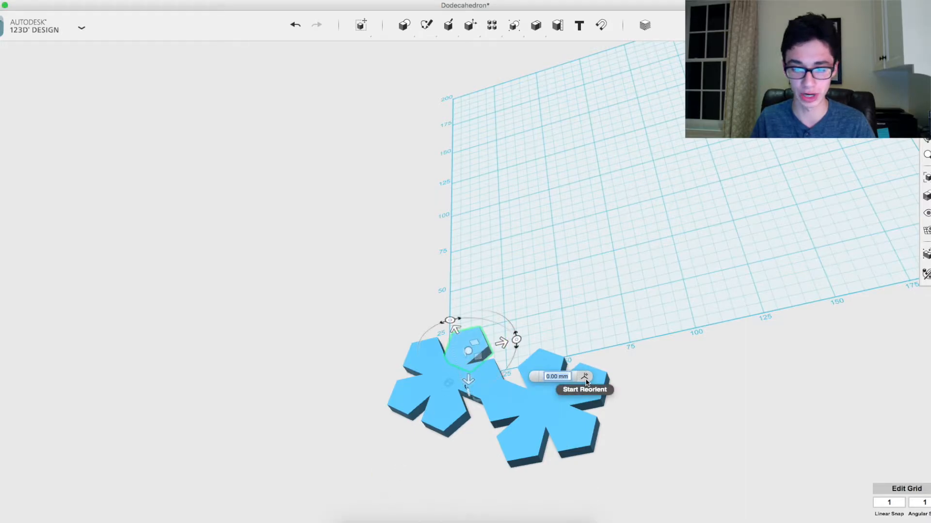
{"action": "left_click", "coordinate": [585, 376]}
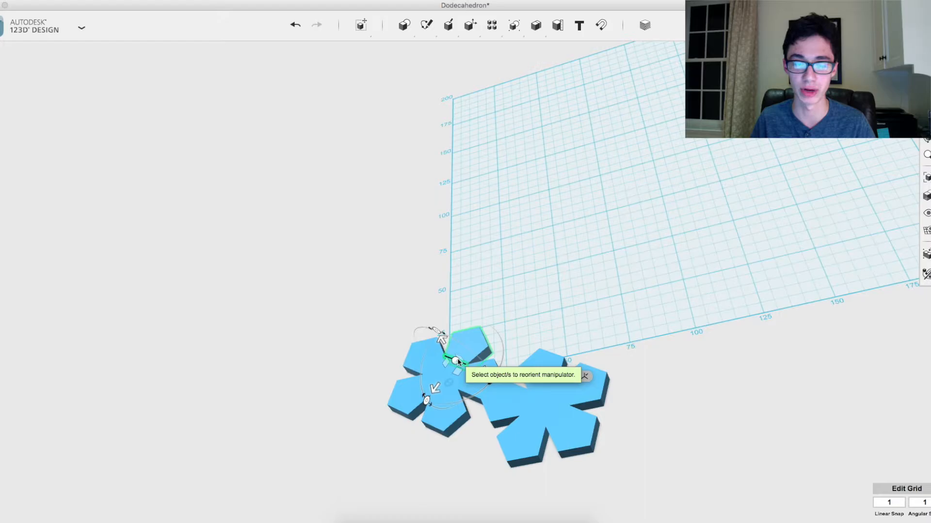
{"action": "left_click", "coordinate": [454, 362]}
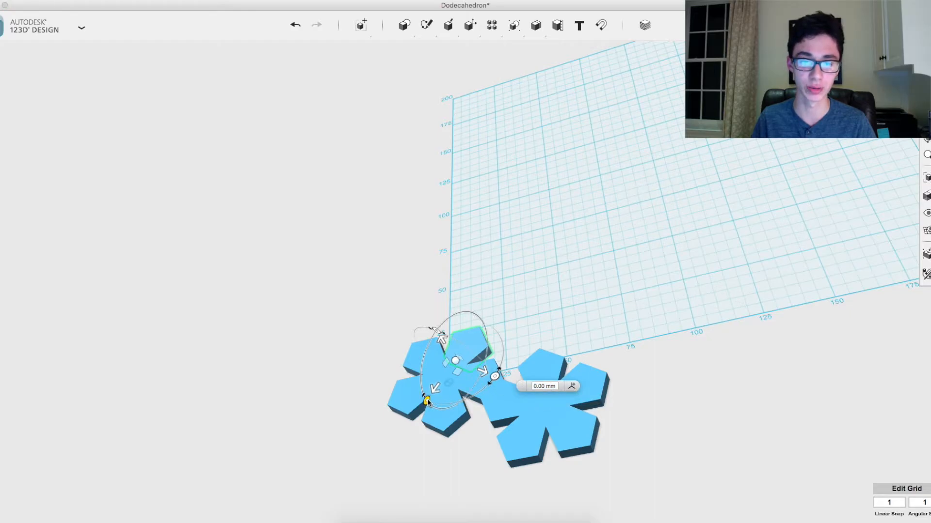
{"action": "left_click_drag", "start_coordinate": [426, 400], "coordinate": [421, 404]}
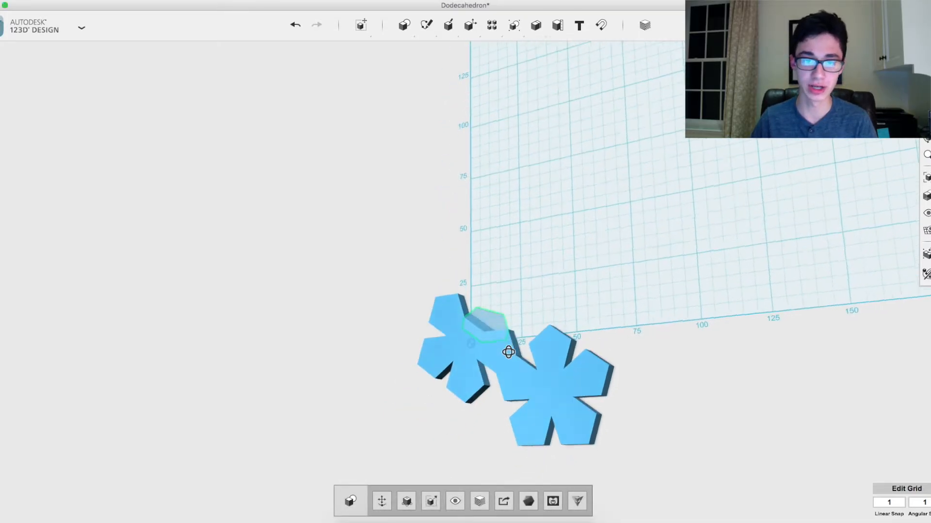
Inspect the first fold and tilt another outer pentagon of the left net upward
{"action": "left_click_drag", "start_coordinate": [509, 352], "coordinate": [640, 352]}
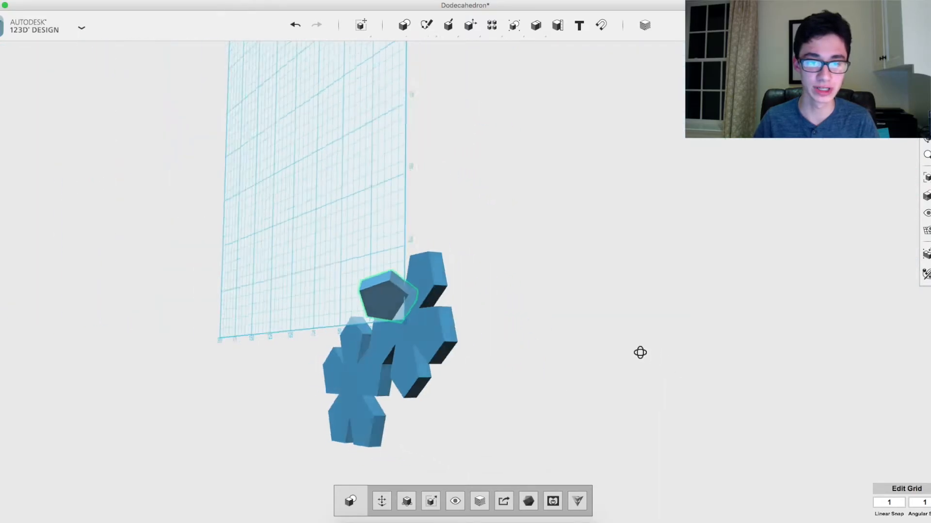
{"action": "left_click_drag", "start_coordinate": [640, 352], "coordinate": [703, 383]}
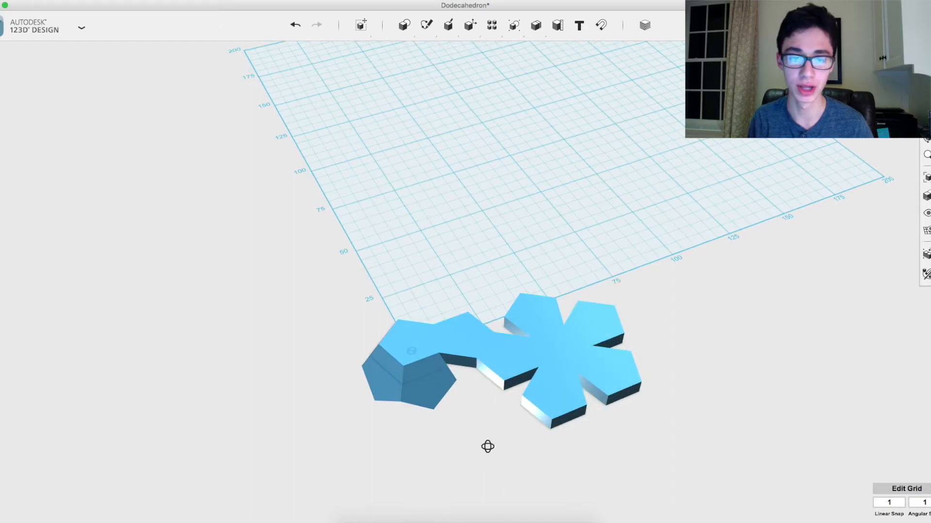
Select the six prisms of the flat right net
{"action": "left_click_drag", "start_coordinate": [487, 446], "coordinate": [475, 337]}
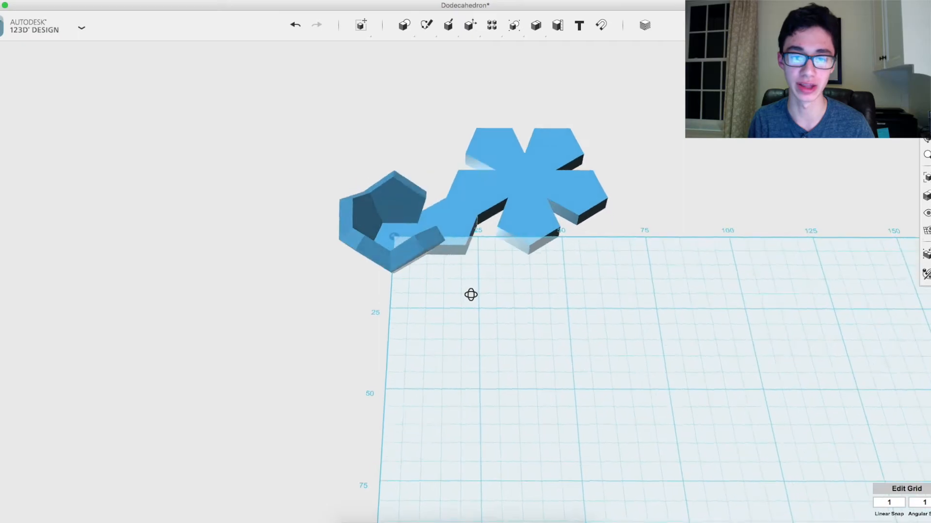
{"action": "left_click_drag", "start_coordinate": [470, 294], "coordinate": [473, 438]}
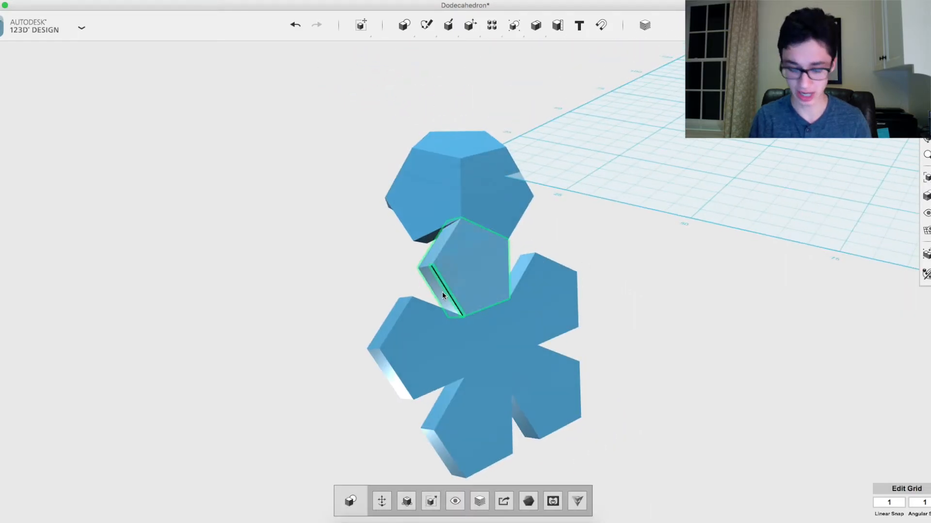
{"action": "left_click", "coordinate": [480, 436]}
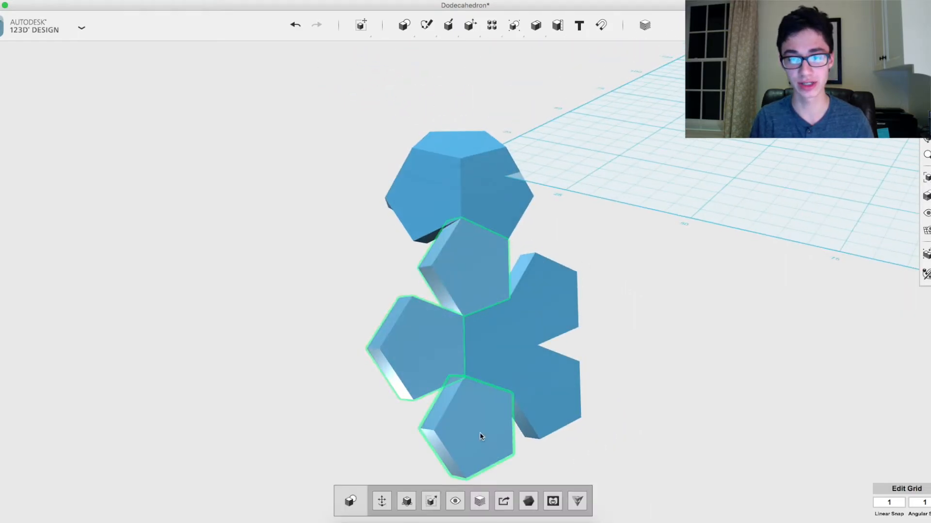
{"action": "left_click", "coordinate": [537, 313]}
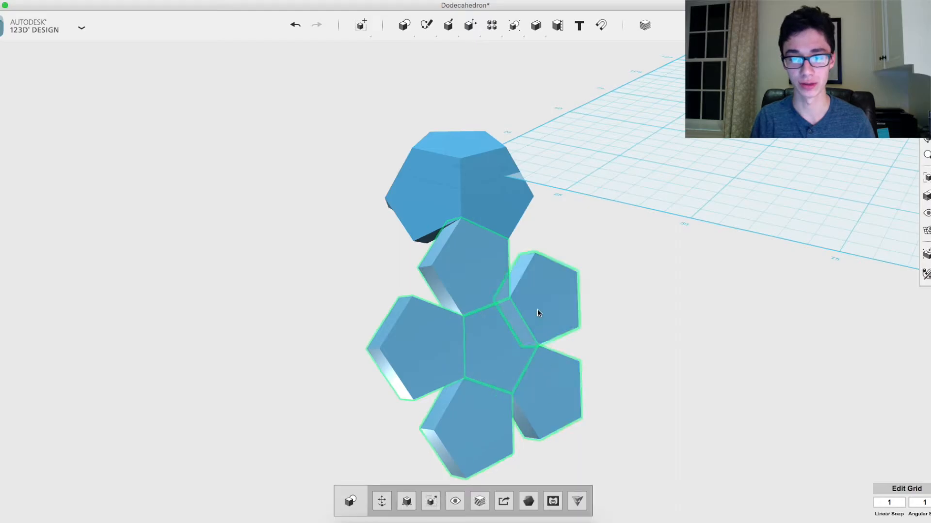
Tilt the selected net toward the shell with Move/Rotate and reposition its pivot
{"action": "left_click_drag", "start_coordinate": [537, 314], "coordinate": [519, 291]}
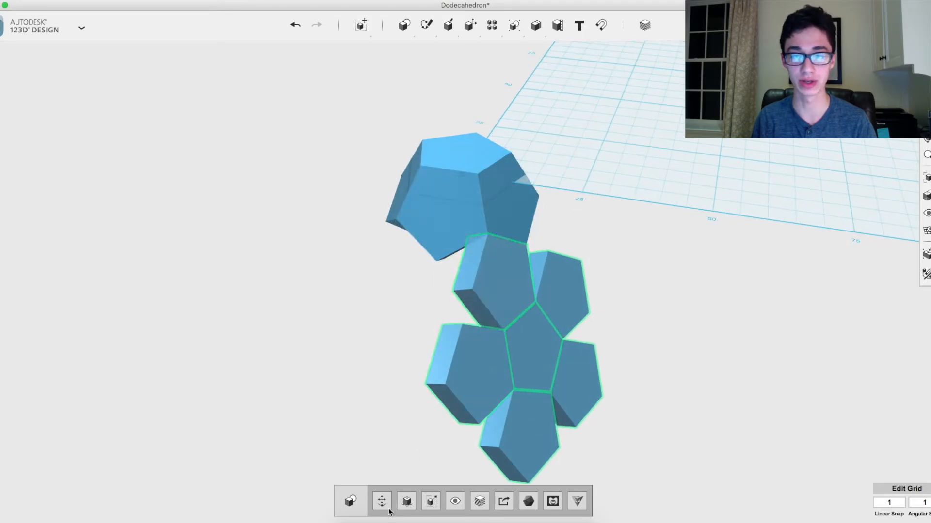
{"action": "left_click", "coordinate": [381, 500]}
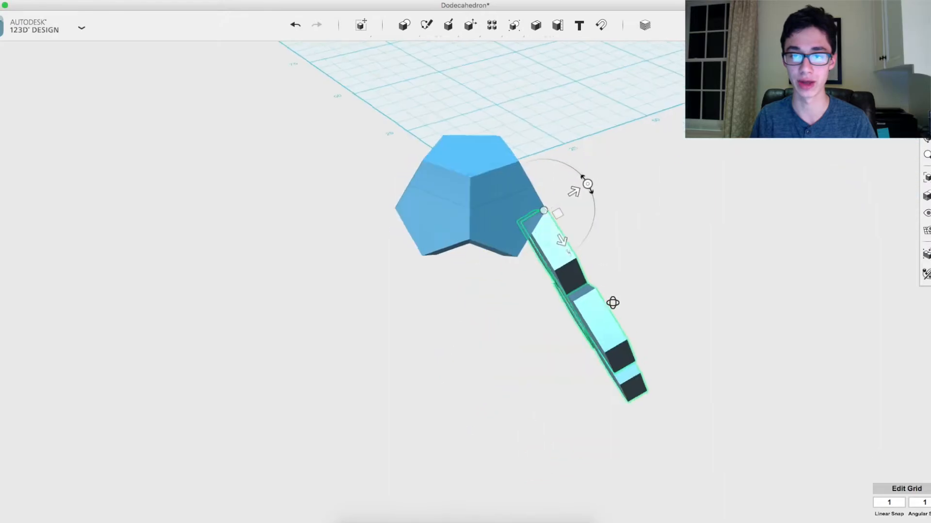
{"action": "left_click_drag", "start_coordinate": [584, 184], "coordinate": [585, 177]}
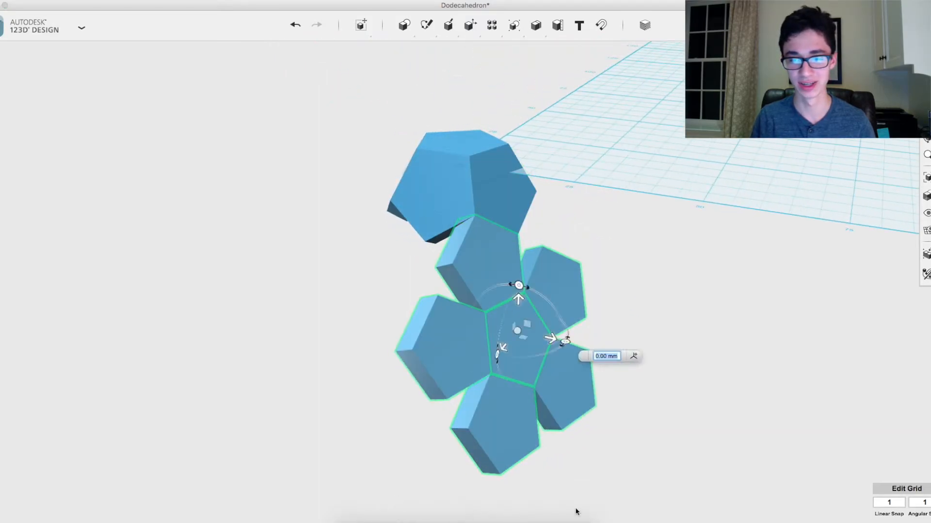
{"action": "left_click", "coordinate": [475, 184]}
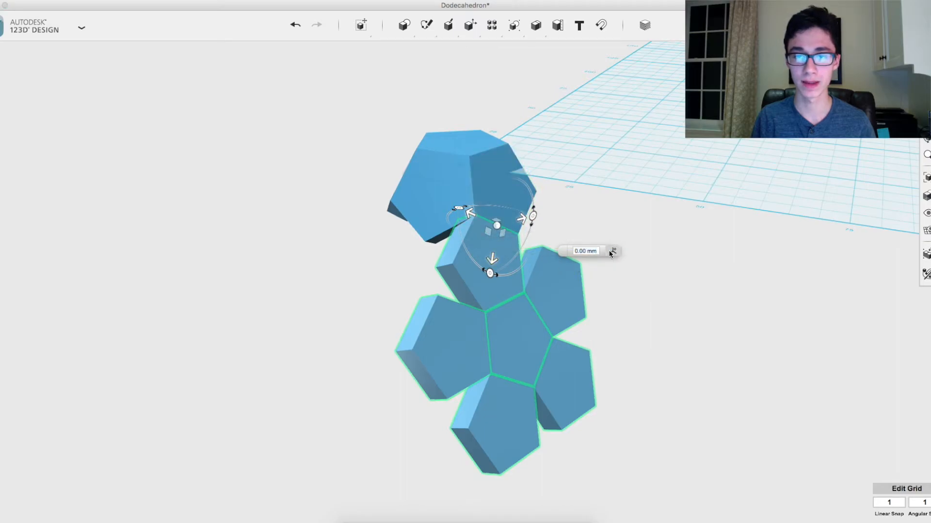
Fold the second net by -63.43495 degrees about its top edge
{"action": "left_click_drag", "start_coordinate": [531, 214], "coordinate": [585, 208]}
{"action": "type", "text": "63.43495"}
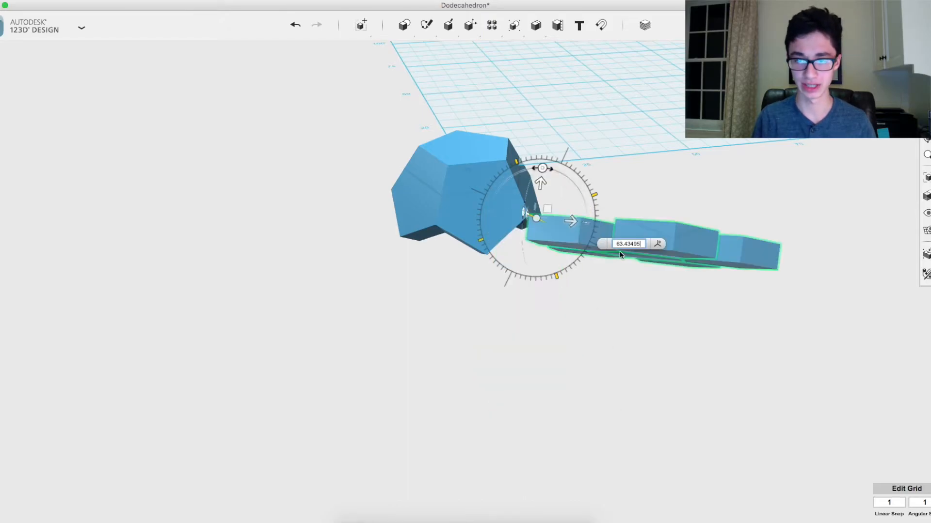
{"action": "left_click", "coordinate": [628, 244]}
{"action": "type", "text": "-63.43495"}
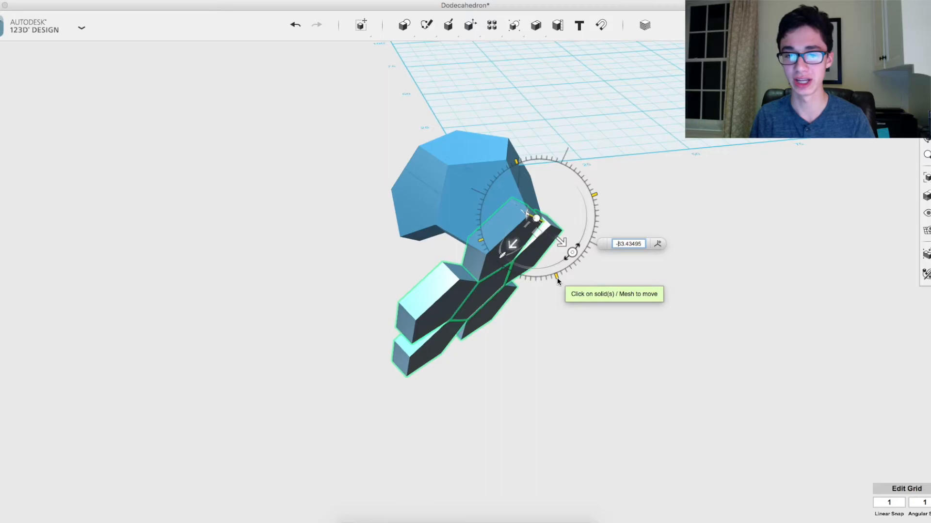
{"action": "mouse_move", "coordinate": [557, 290]}
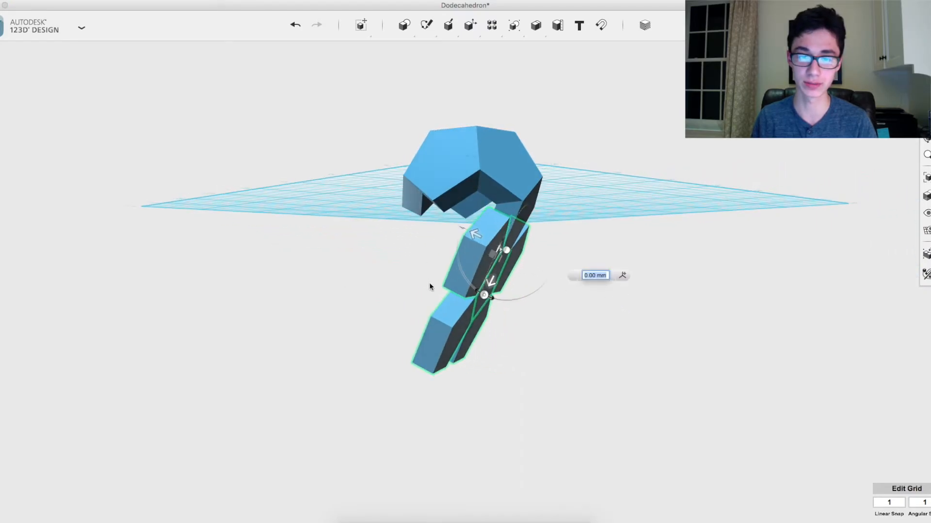
Swing the folded net under the shell and fit loose prisms to close the dodecahedron
{"action": "left_click_drag", "start_coordinate": [483, 295], "coordinate": [460, 267]}
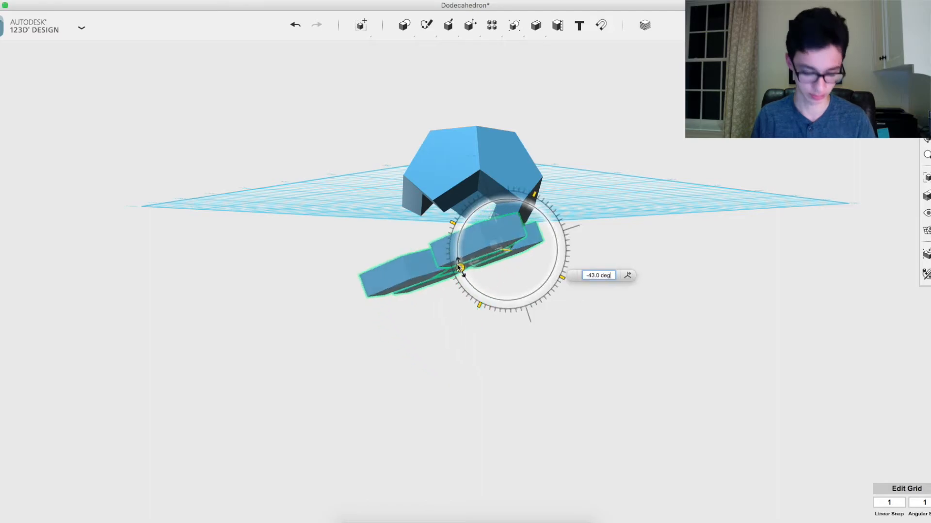
{"action": "left_click_drag", "start_coordinate": [460, 268], "coordinate": [528, 291]}
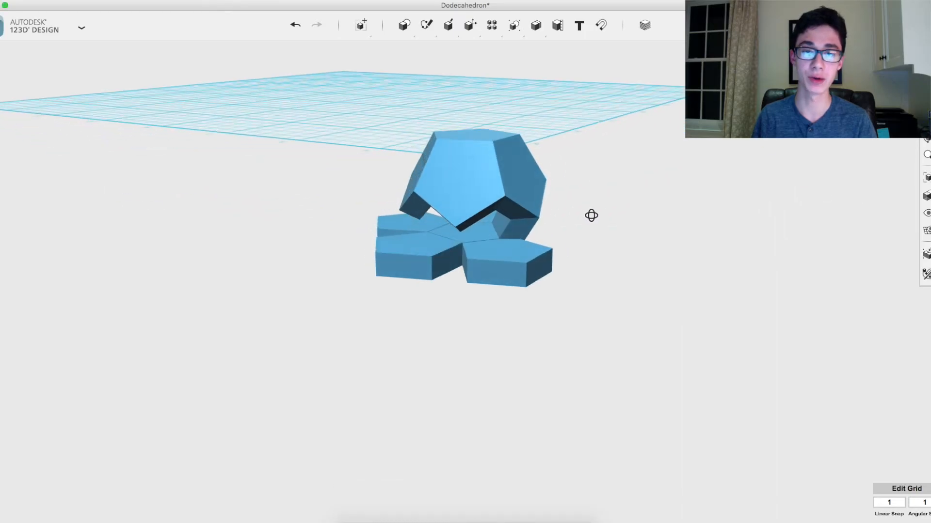
{"action": "left_click_drag", "start_coordinate": [590, 215], "coordinate": [608, 226]}
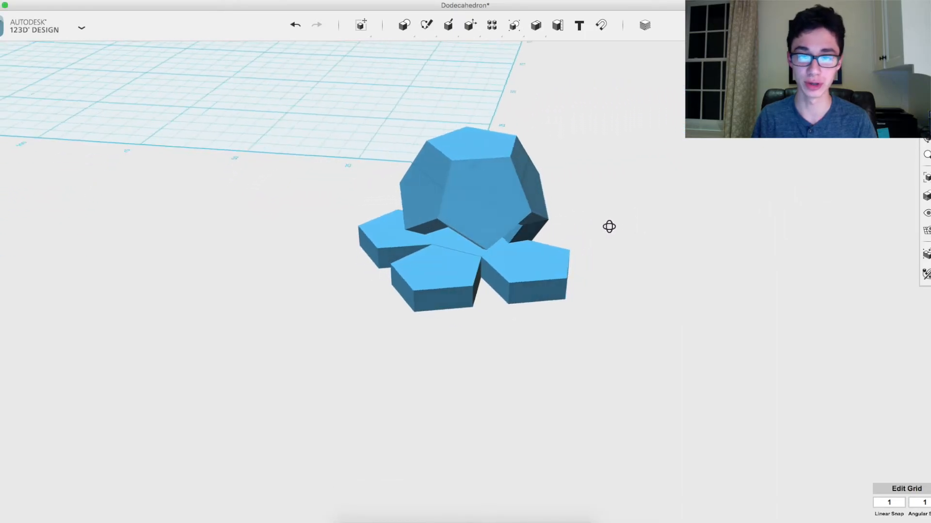
{"action": "left_click_drag", "start_coordinate": [609, 226], "coordinate": [582, 185]}
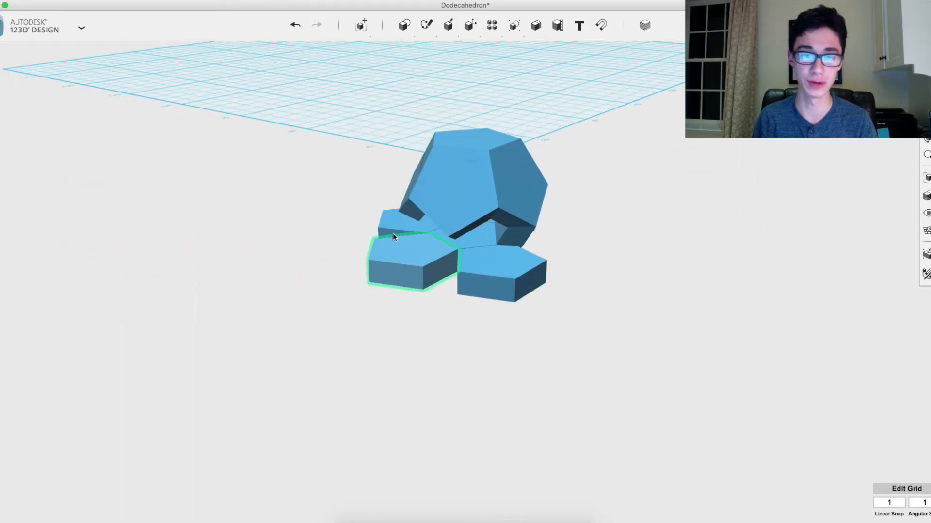
{"action": "left_click_drag", "start_coordinate": [415, 237], "coordinate": [388, 273]}
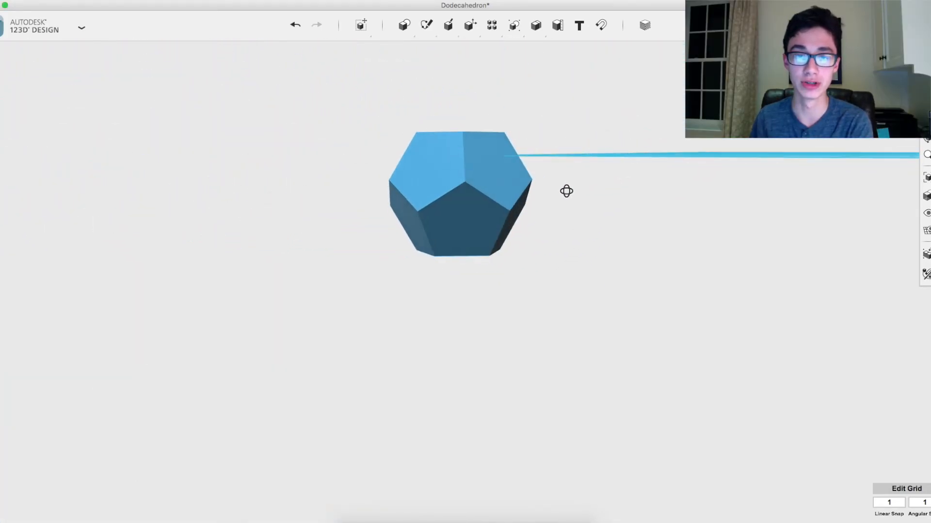
Use Combine > Merge and box-select all twelve prisms into one solid
{"action": "left_click_drag", "start_coordinate": [566, 191], "coordinate": [661, 200]}
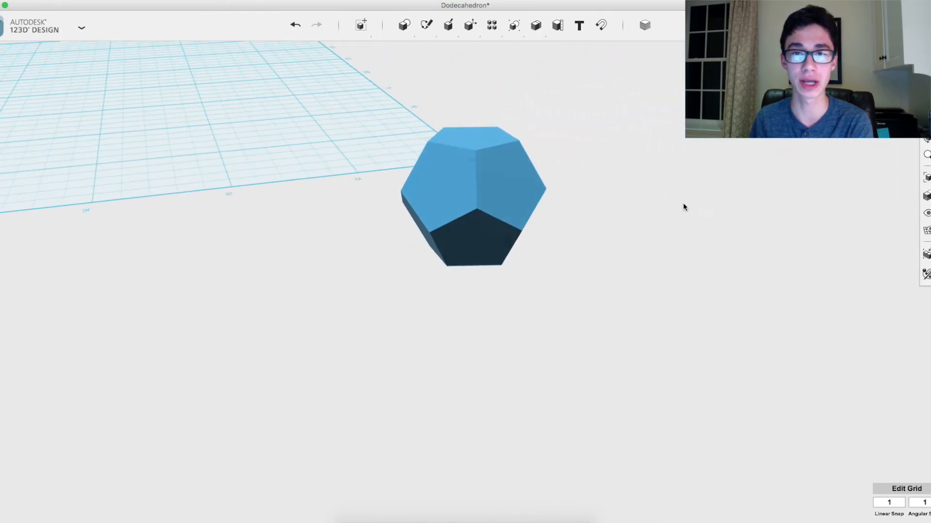
{"action": "left_click", "coordinate": [536, 25]}
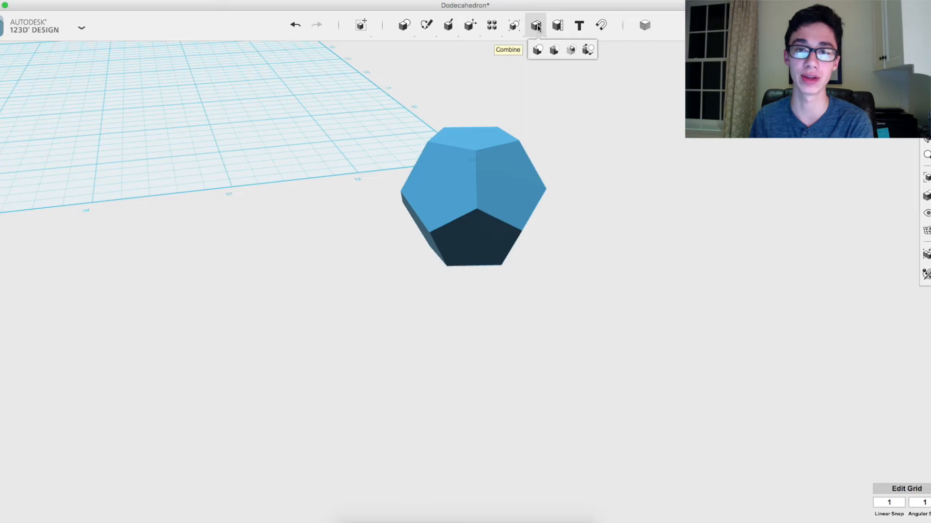
{"action": "mouse_move", "coordinate": [537, 50]}
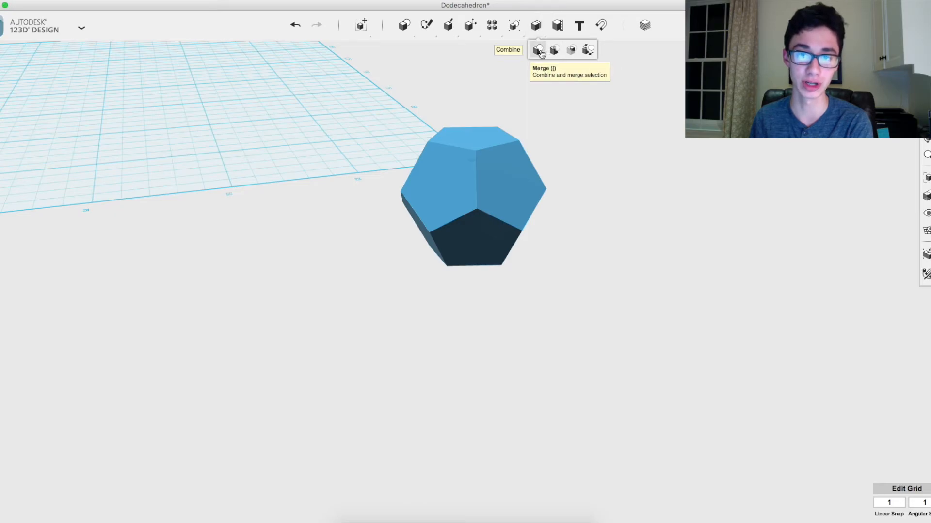
{"action": "left_click", "coordinate": [538, 49]}
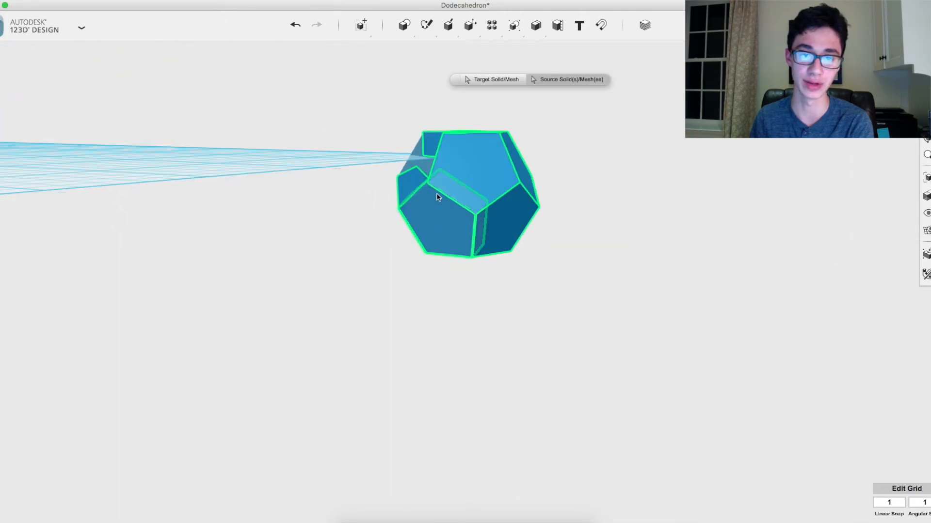
{"action": "left_click_drag", "start_coordinate": [437, 198], "coordinate": [507, 312]}
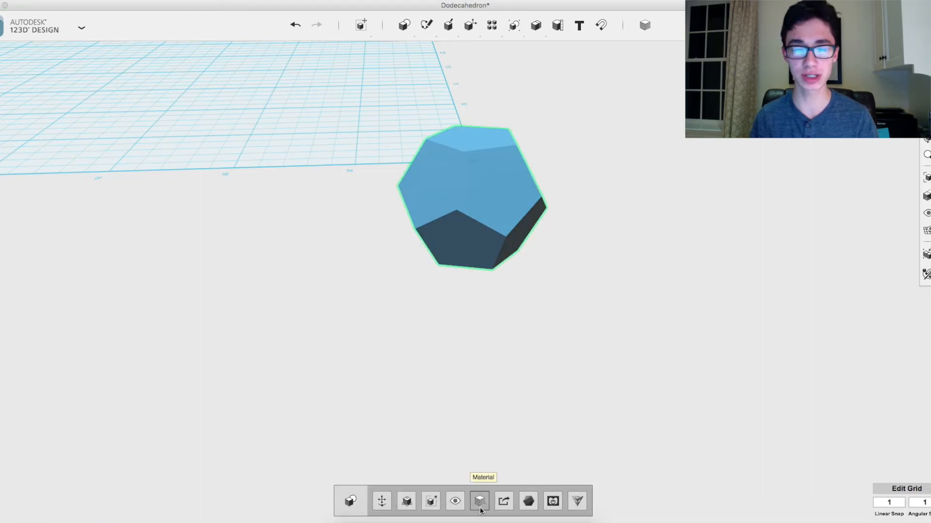
Apply a red material to the merged dodecahedron, orbiting to inspect it from several angles
{"action": "left_click", "coordinate": [479, 500]}
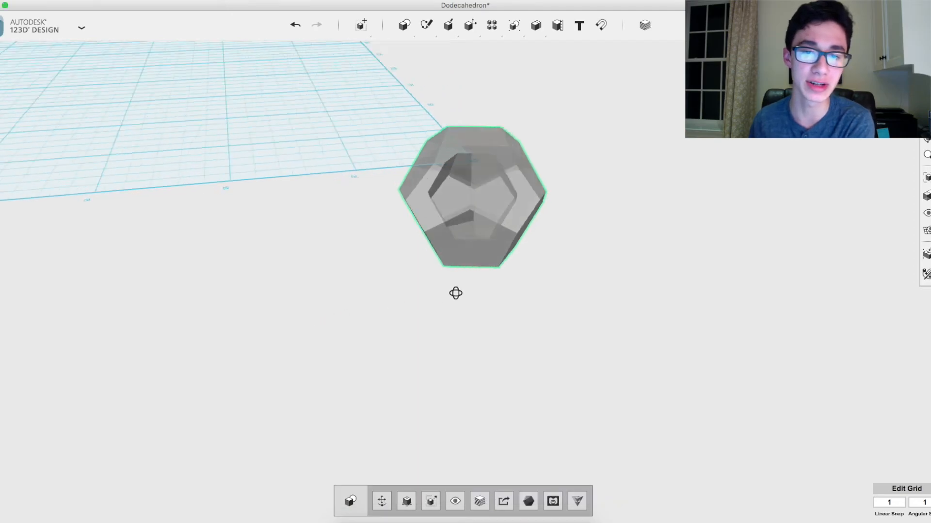
{"action": "left_click_drag", "start_coordinate": [456, 293], "coordinate": [483, 298]}
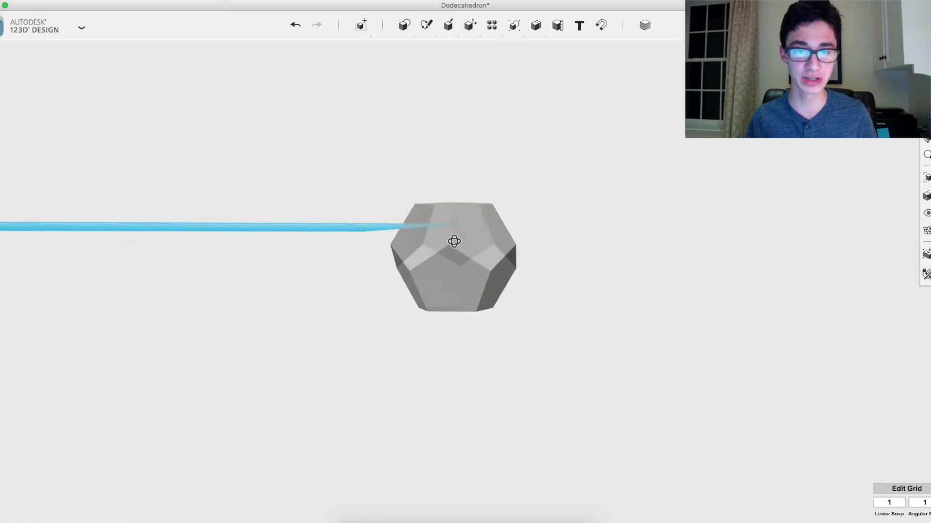
{"action": "left_click_drag", "start_coordinate": [454, 240], "coordinate": [395, 253]}
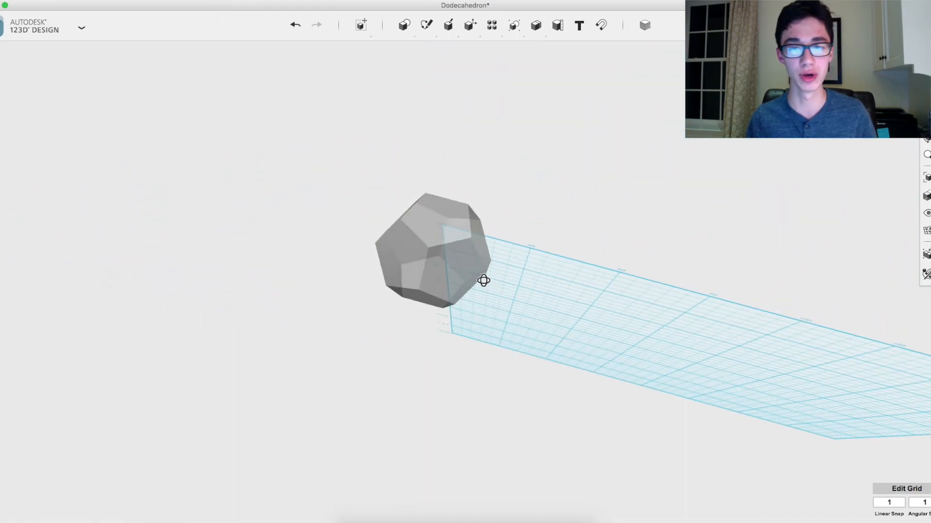
{"action": "left_click_drag", "start_coordinate": [483, 280], "coordinate": [476, 274]}
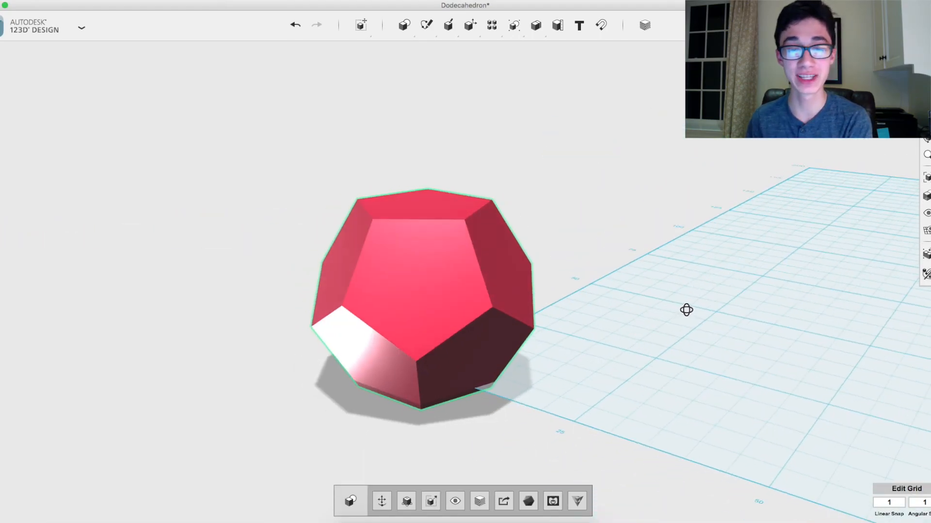
{"action": "left_click_drag", "start_coordinate": [686, 310], "coordinate": [706, 298]}
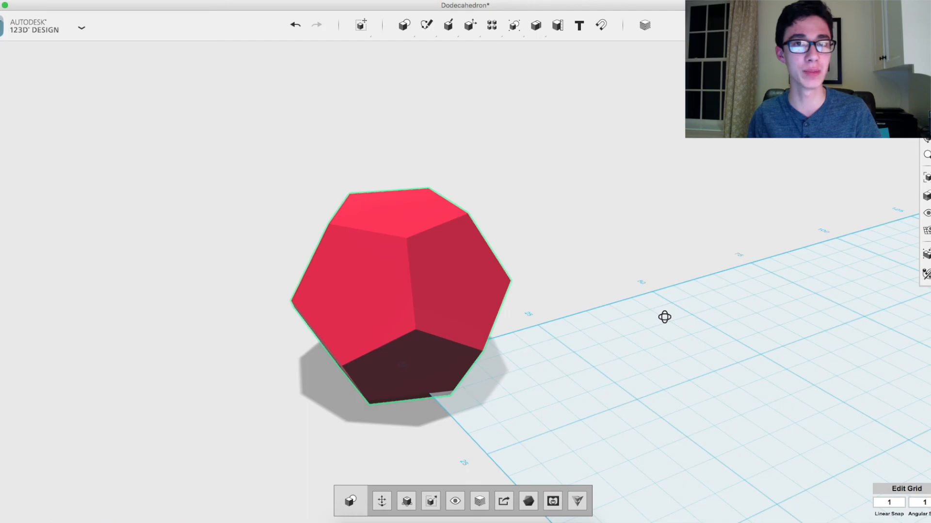
{"action": "left_click_drag", "start_coordinate": [664, 317], "coordinate": [715, 331]}
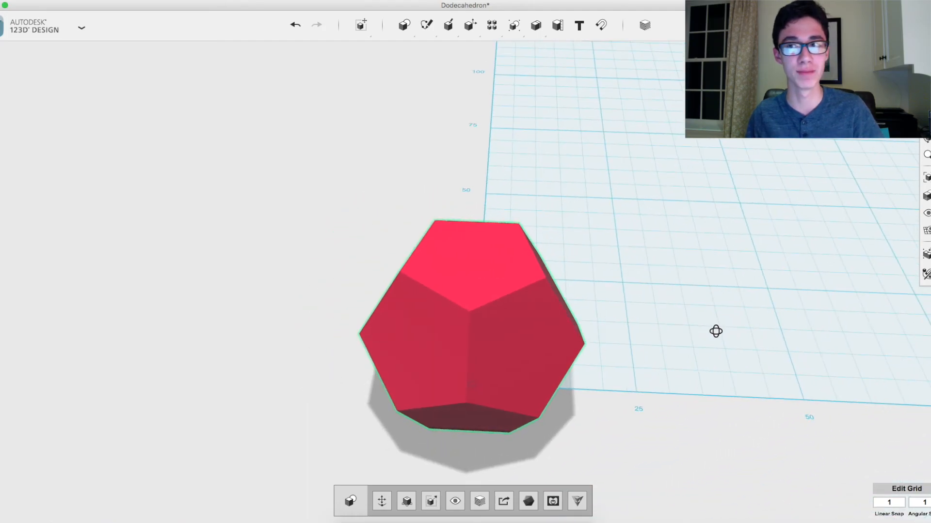